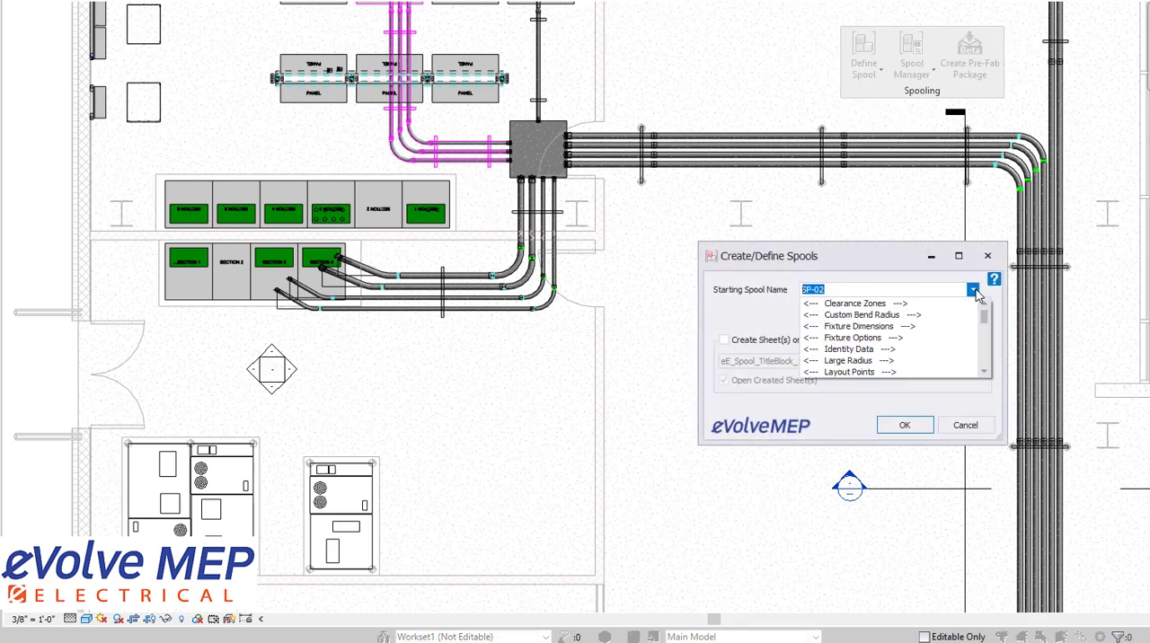
Choose SP-02 as the Starting Spool Name, leaving Create Sheet(s) on Finish unchecked
left_click(973, 289)
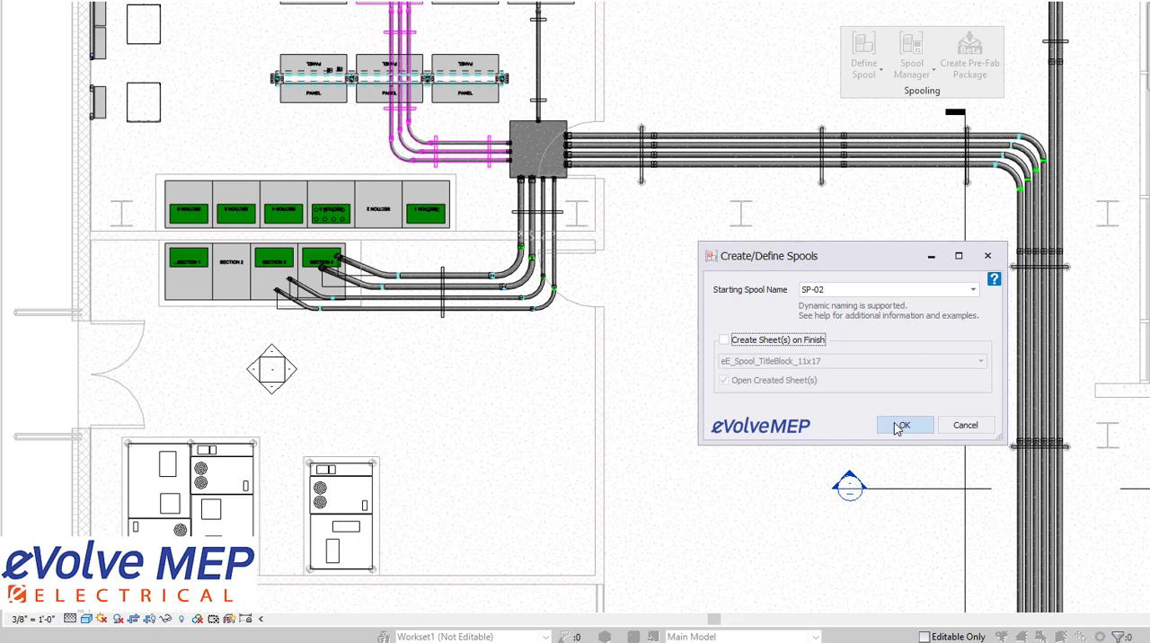
Confirm the SP-02 spool definition to begin the spooling session
left_click(903, 425)
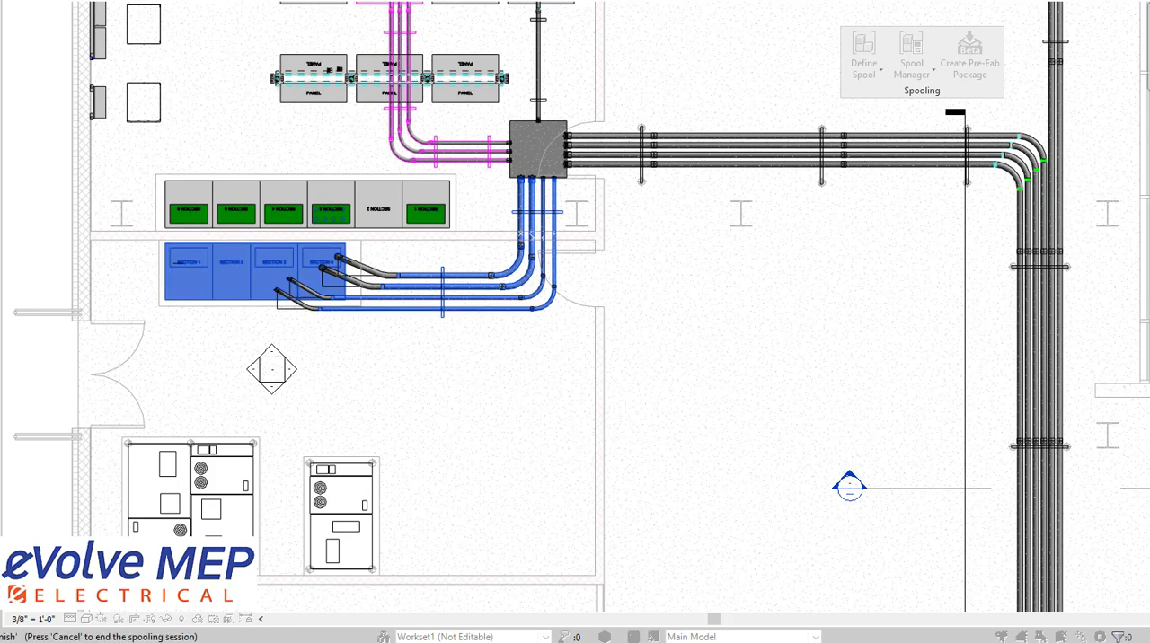
mouse_move(649, 262)
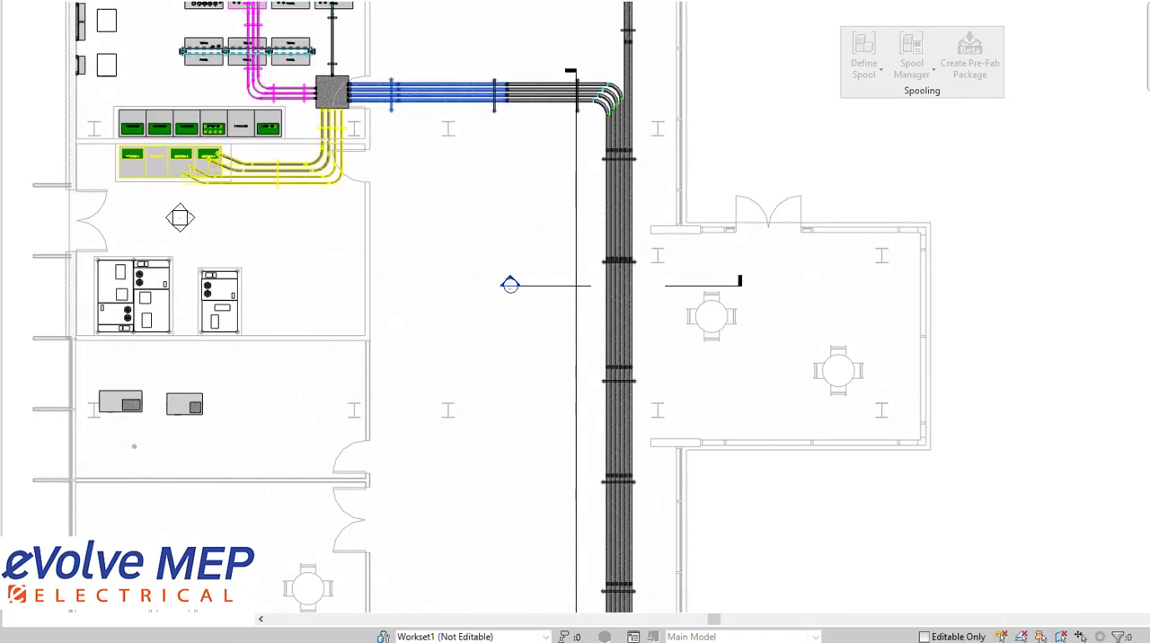
Finish the spooling session and show the Spool Manager listing SP-01 to SP-08
left_click(431, 90)
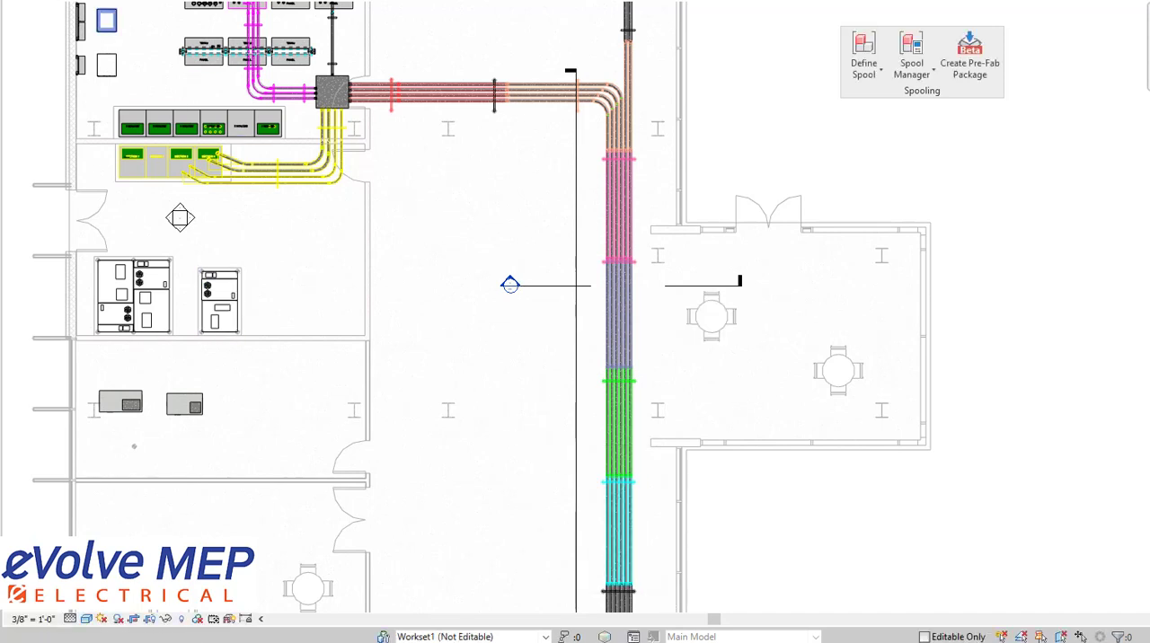
left_click(911, 56)
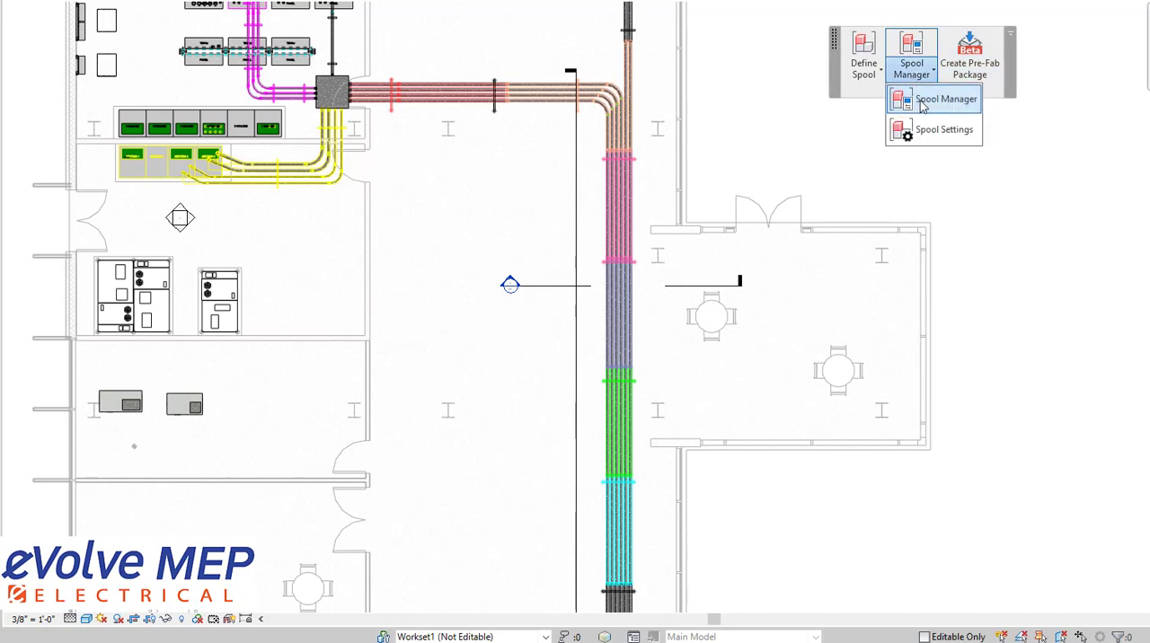
left_click(945, 98)
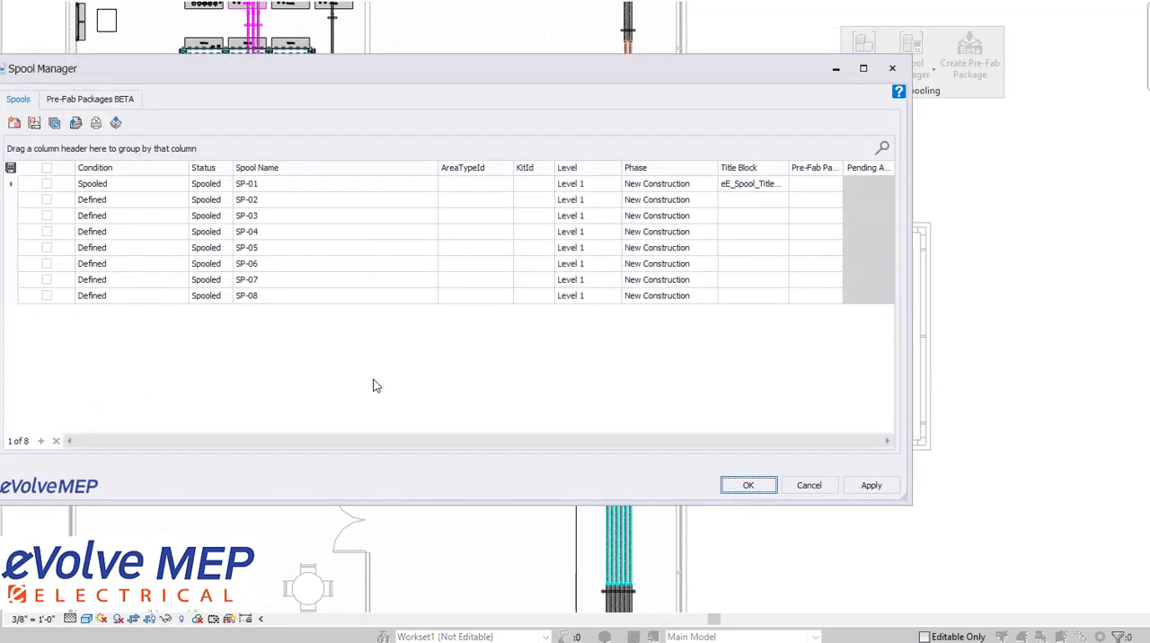
mouse_move(121, 374)
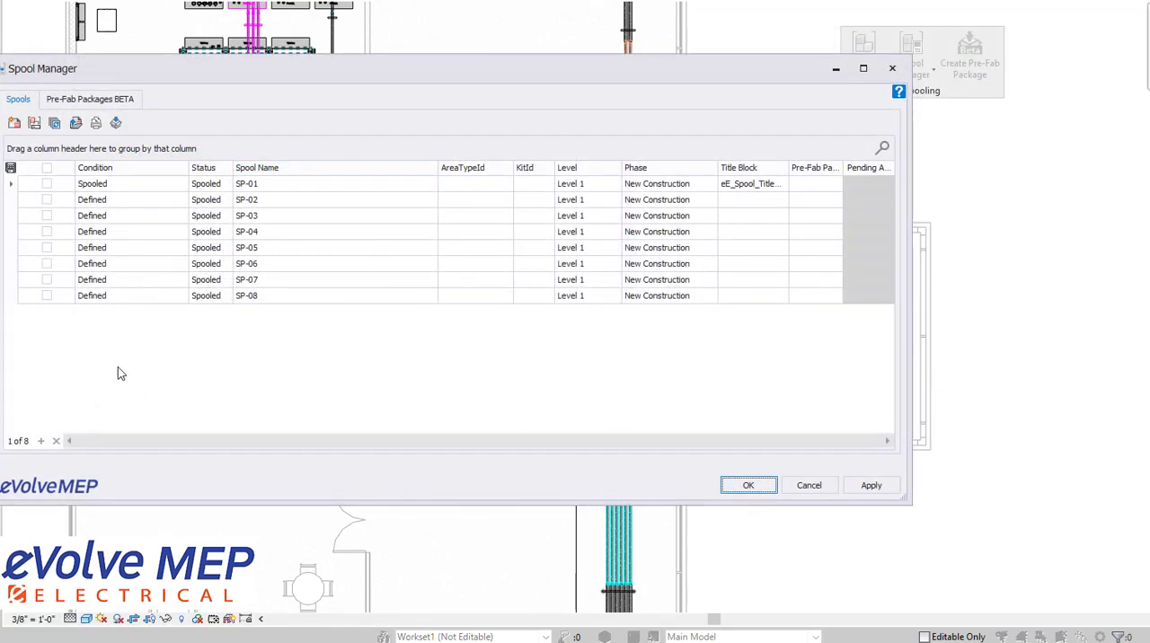
Check spool SP-02 in the Spool Manager list for sheet generation
left_click(46, 200)
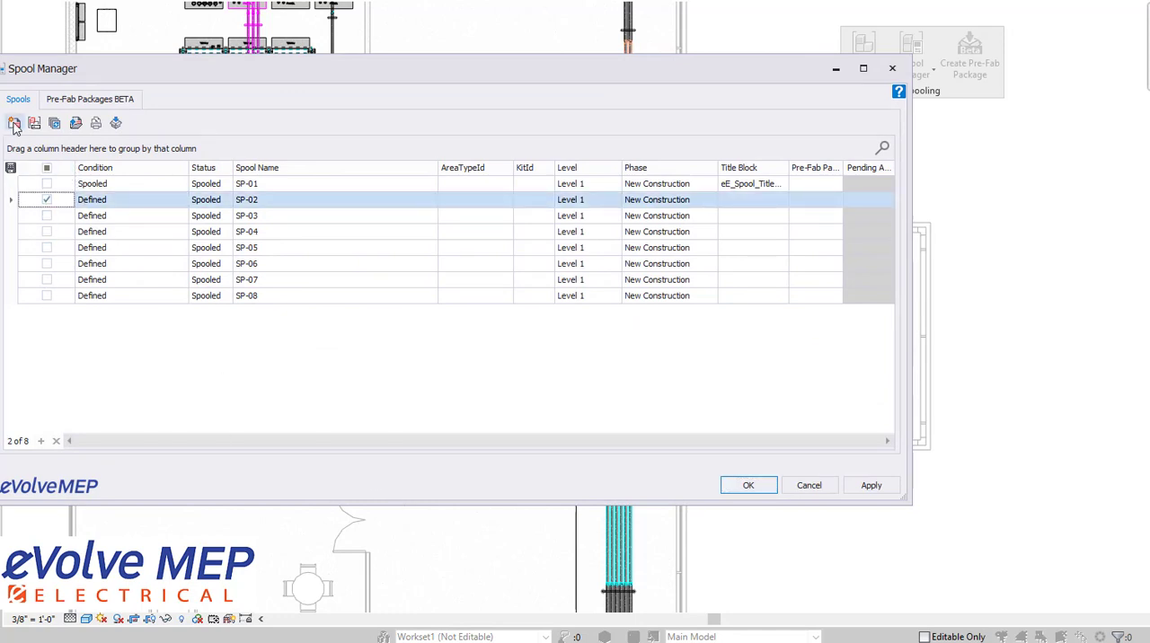
mouse_move(34, 123)
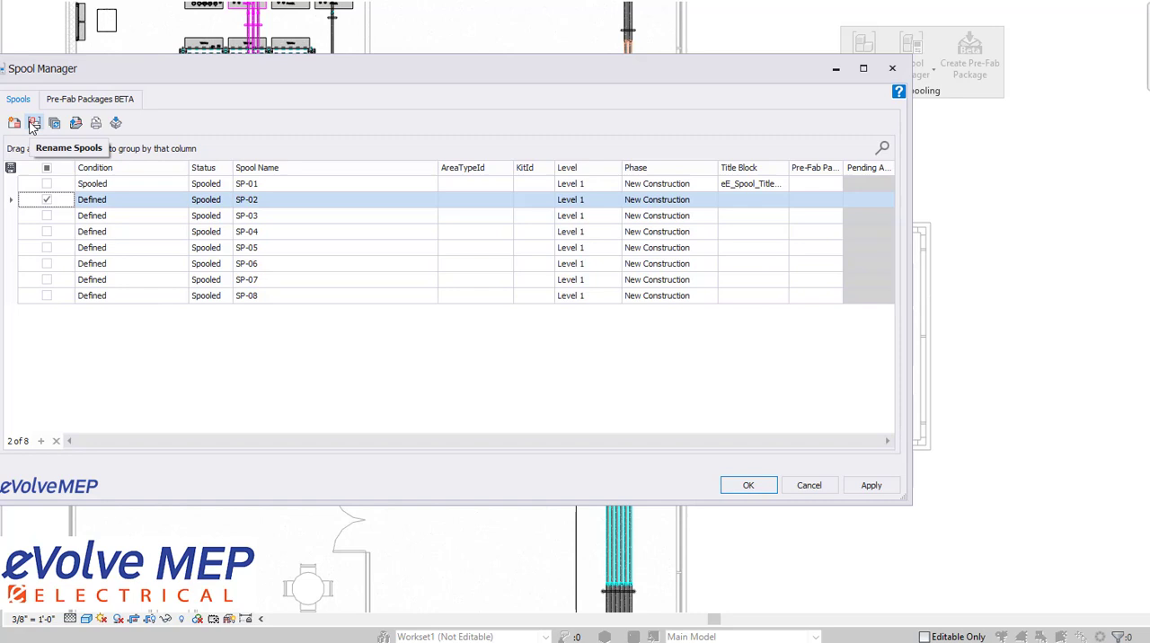
mouse_move(95, 123)
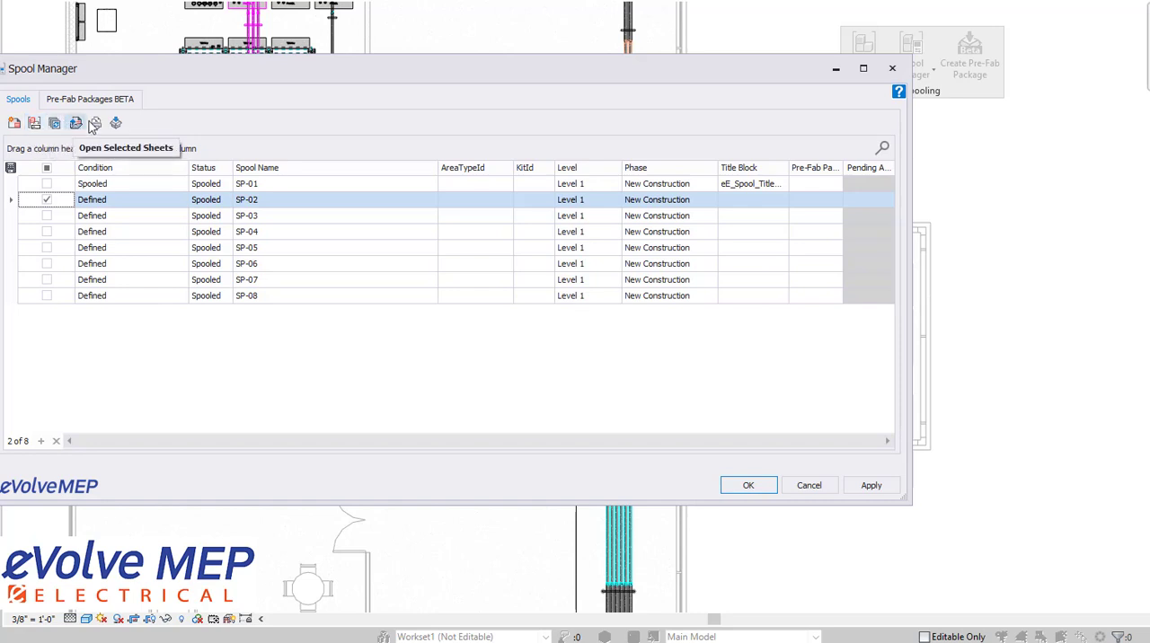
mouse_move(13, 133)
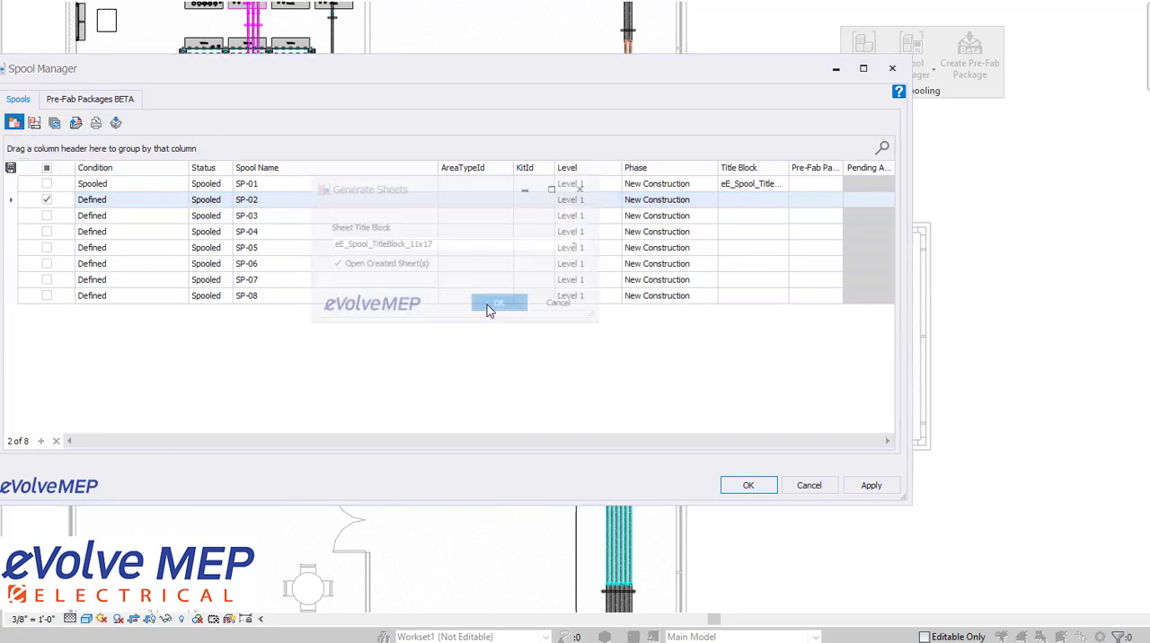
Confirm sheet generation for SP-02 and close the Spool Manager
left_click(499, 303)
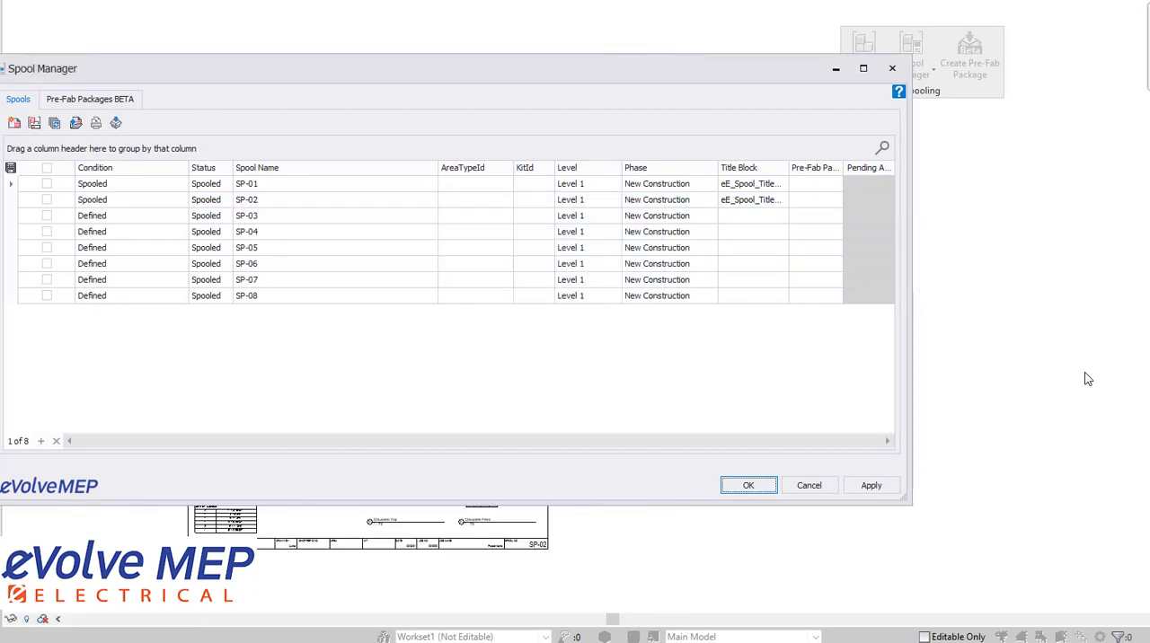
left_click(749, 485)
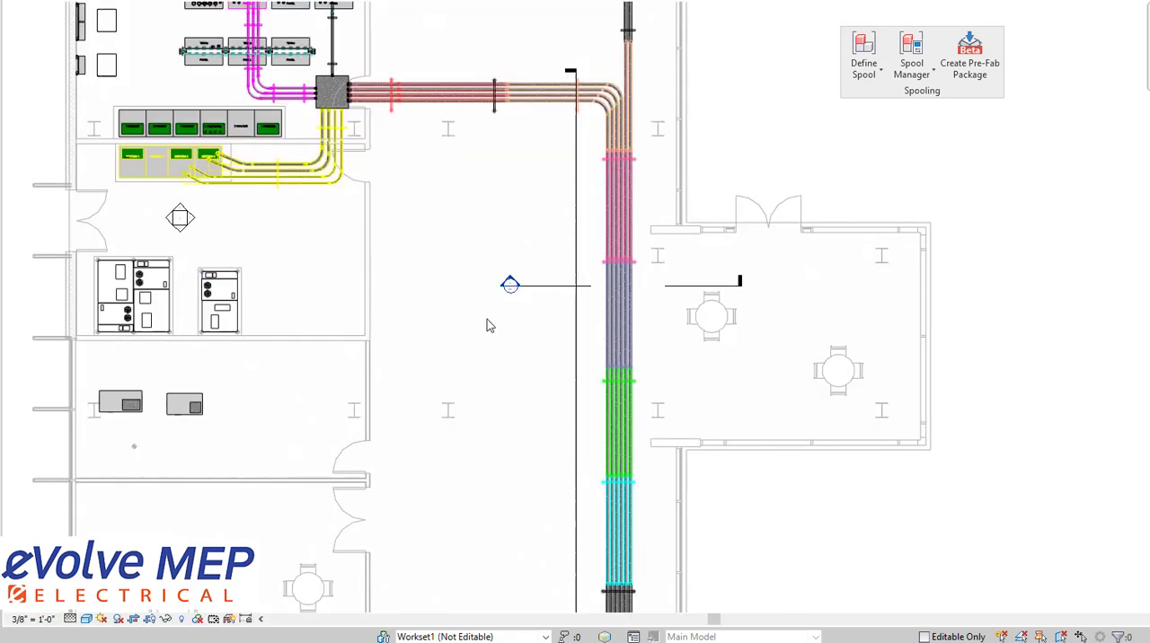
mouse_move(460, 361)
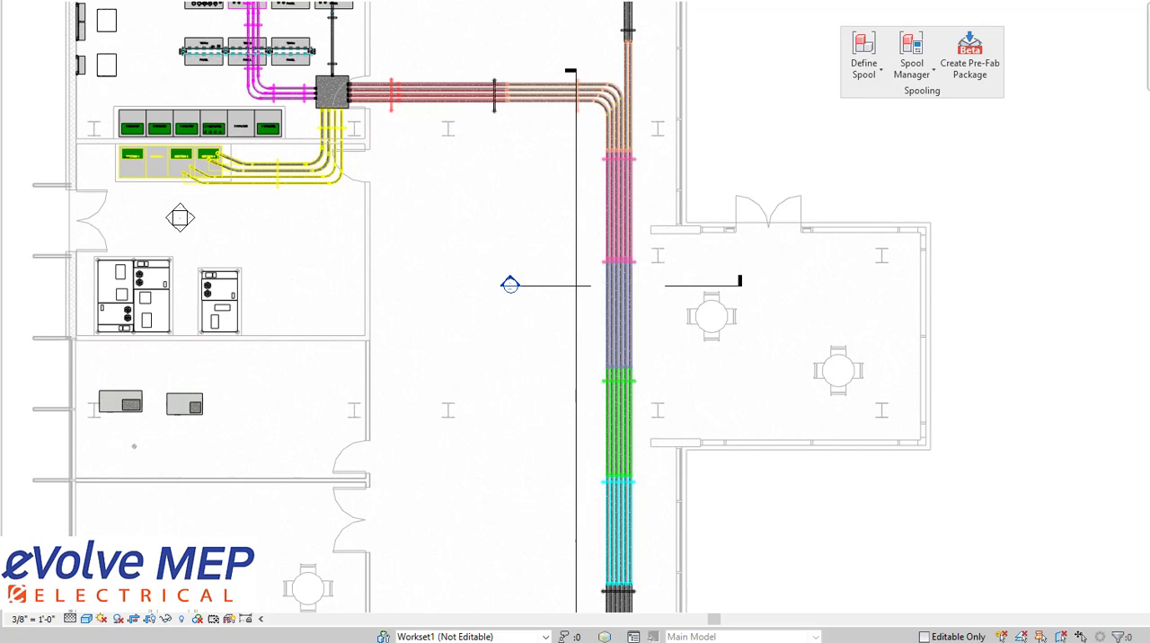
mouse_move(459, 357)
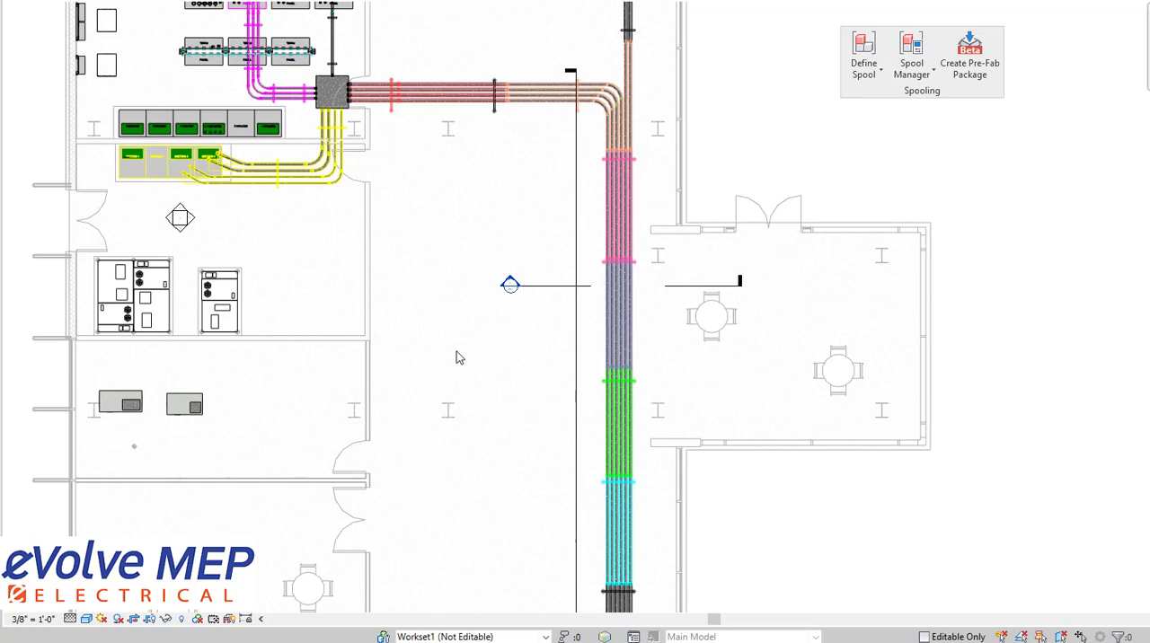